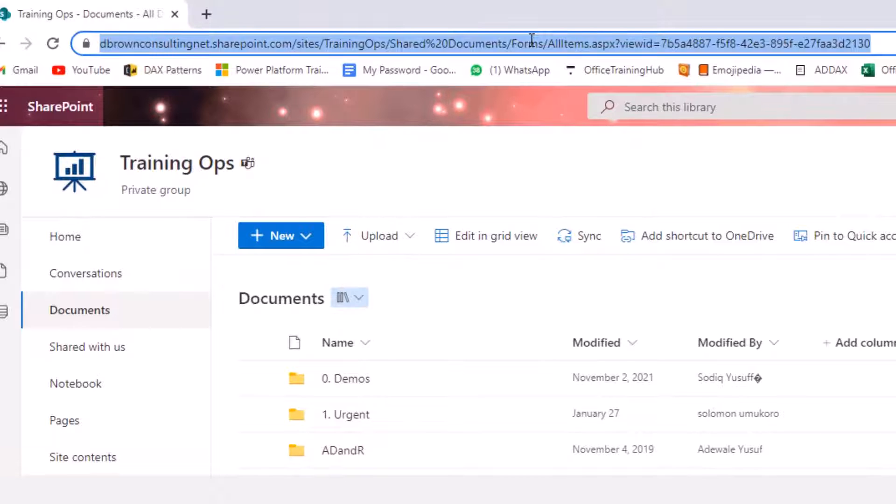
mouse_move(645, 230)
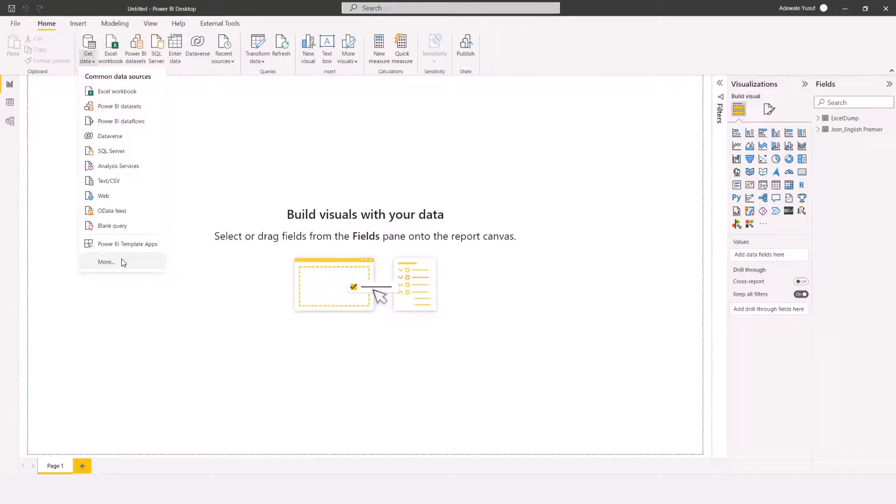
Open the full Get Data catalogue and search it for 'share'
click(106, 262)
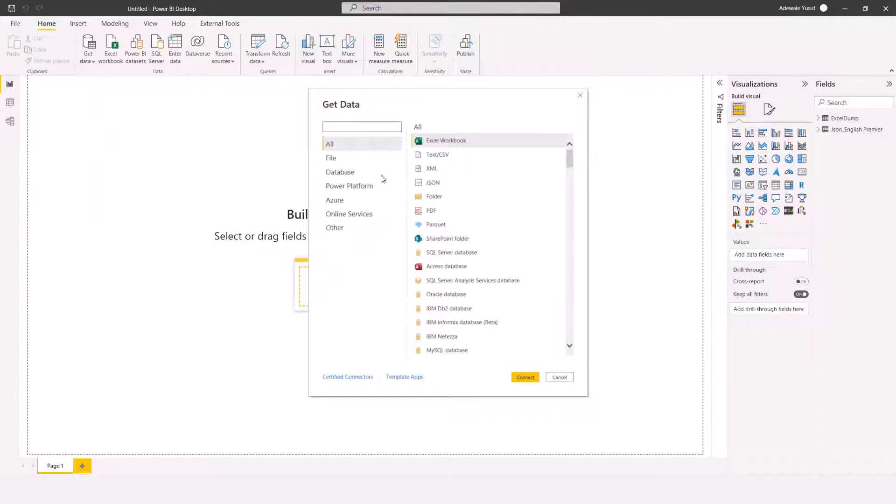
click(362, 127)
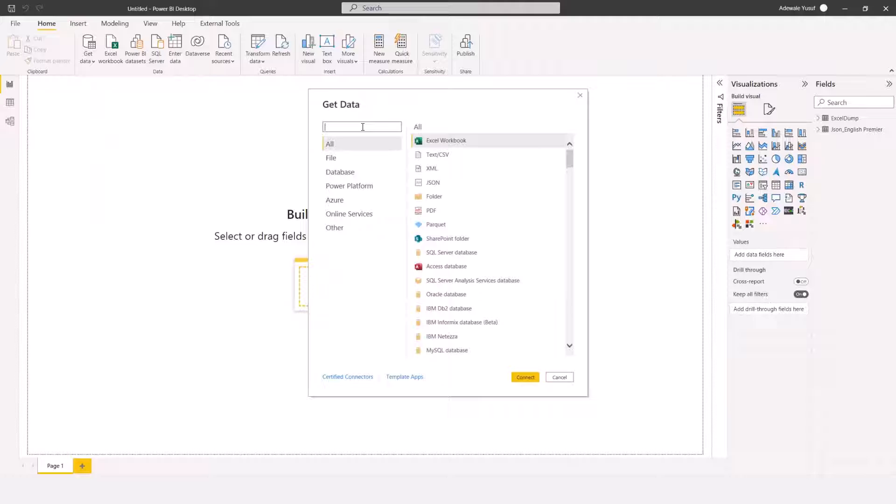
text(share)
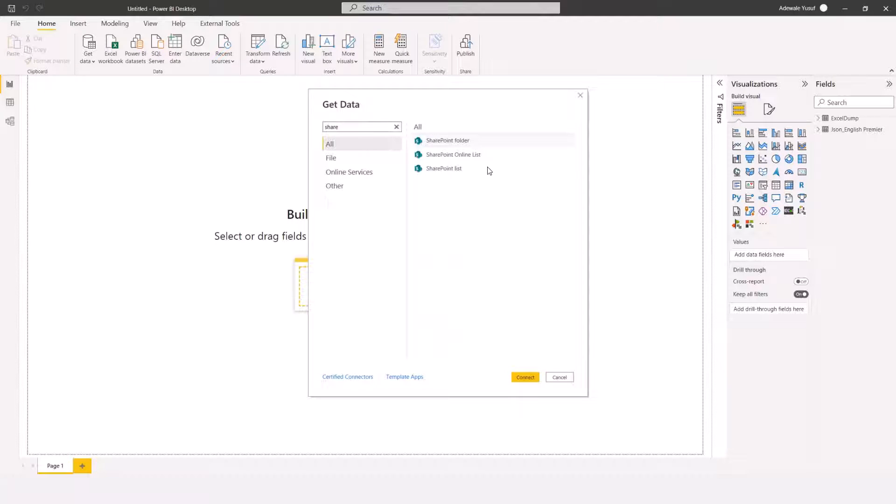
mouse_move(474, 156)
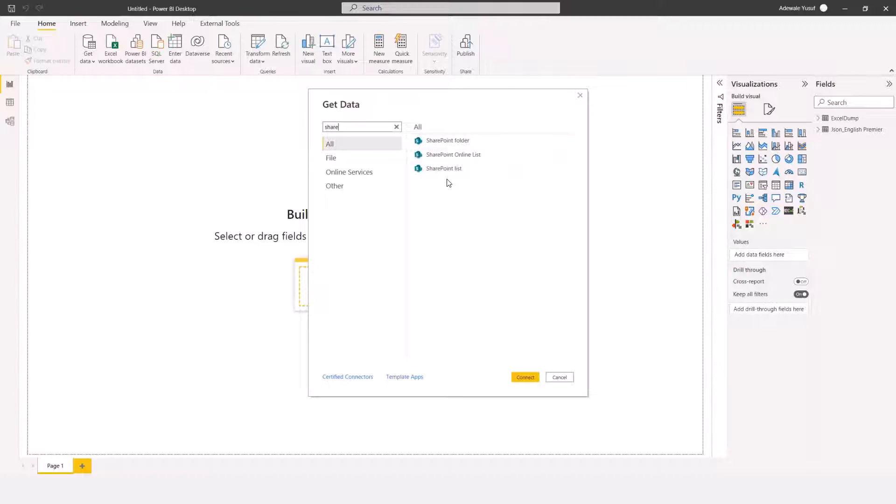
mouse_move(466, 140)
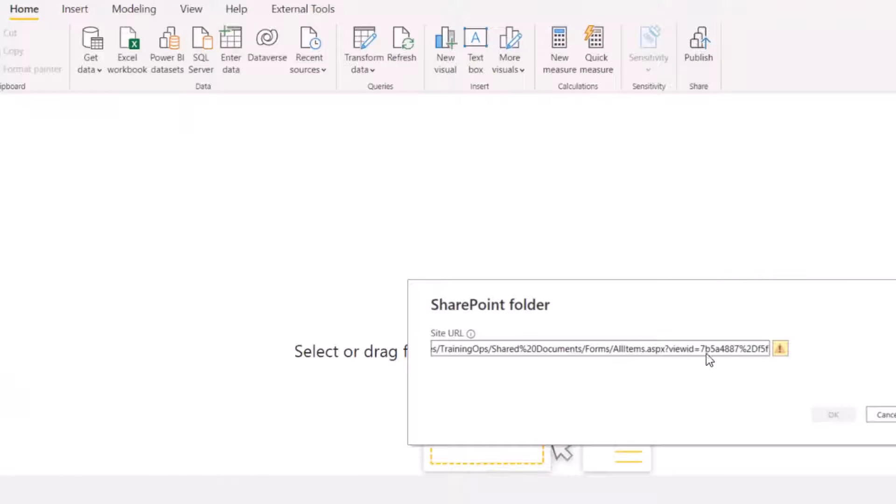
Trim the SharePoint folder Site URL to end at /sites/TrainingOps/ and submit it
click(712, 355)
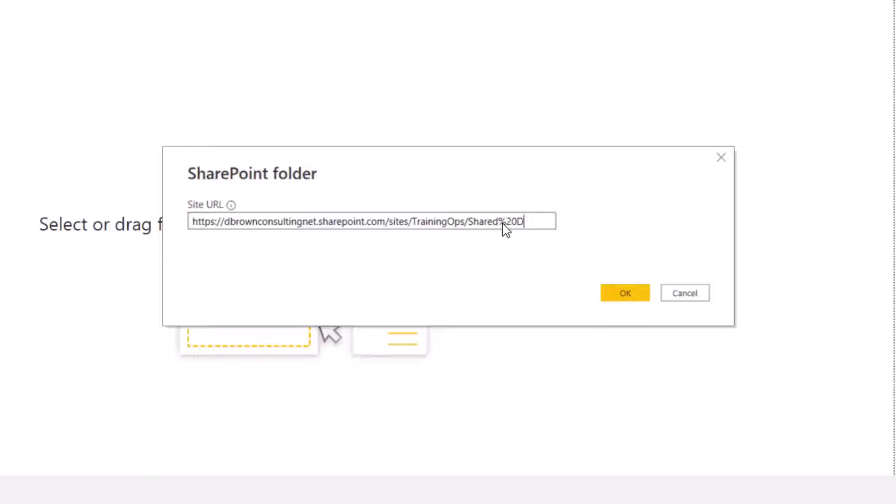
key(Backspace)
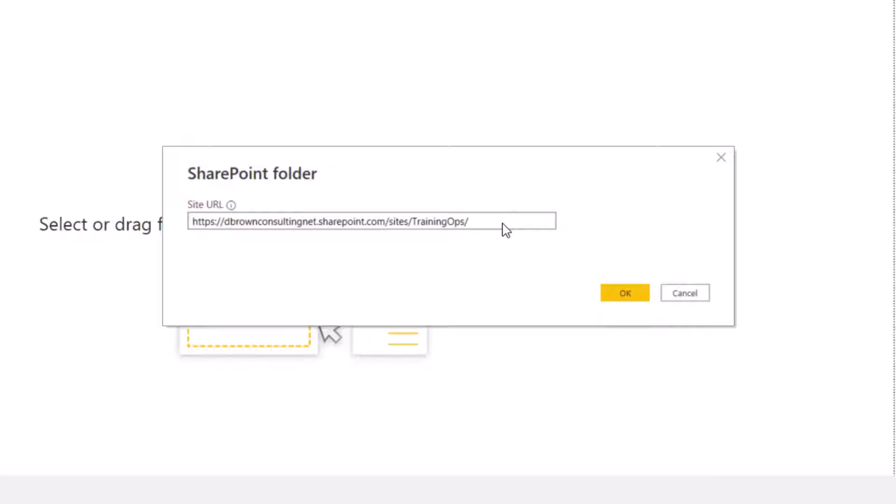
click(503, 229)
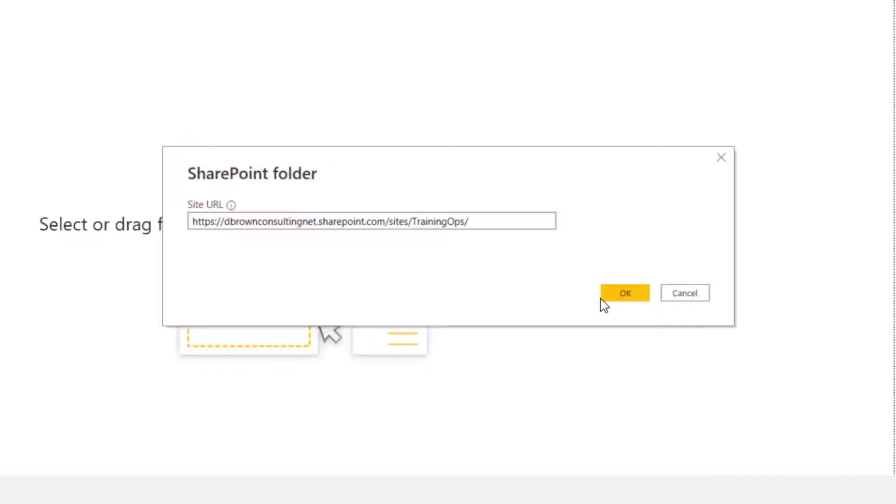
click(624, 292)
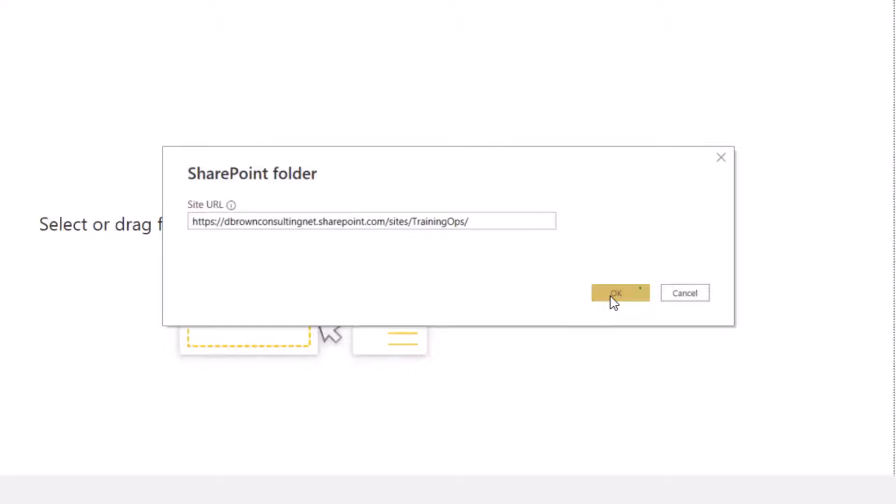
click(616, 293)
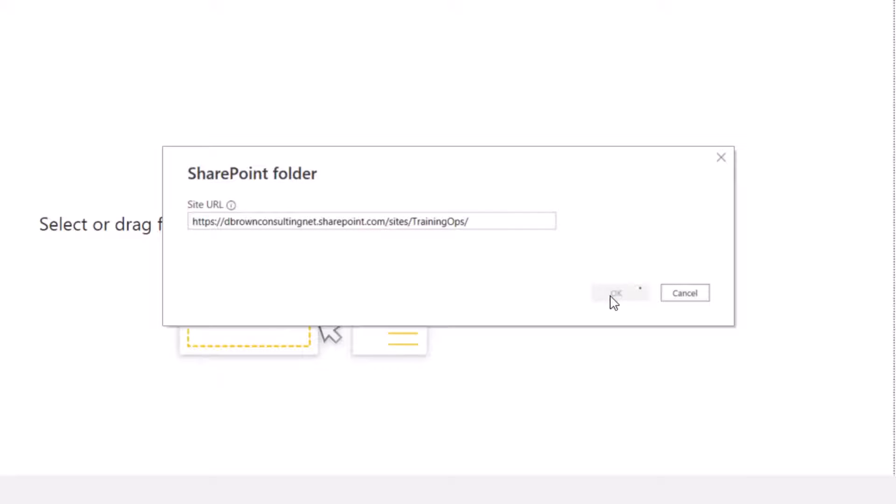
click(617, 293)
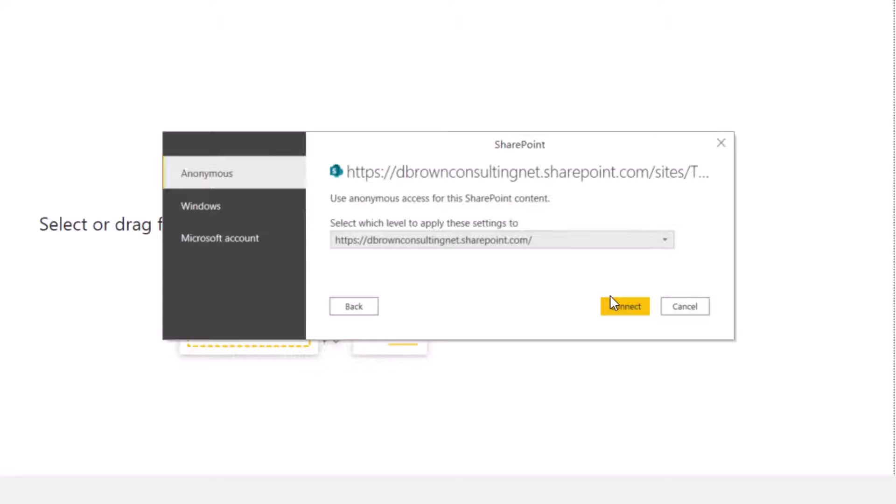
Sign in with a Microsoft account and connect to the TrainingOps SharePoint site
click(220, 238)
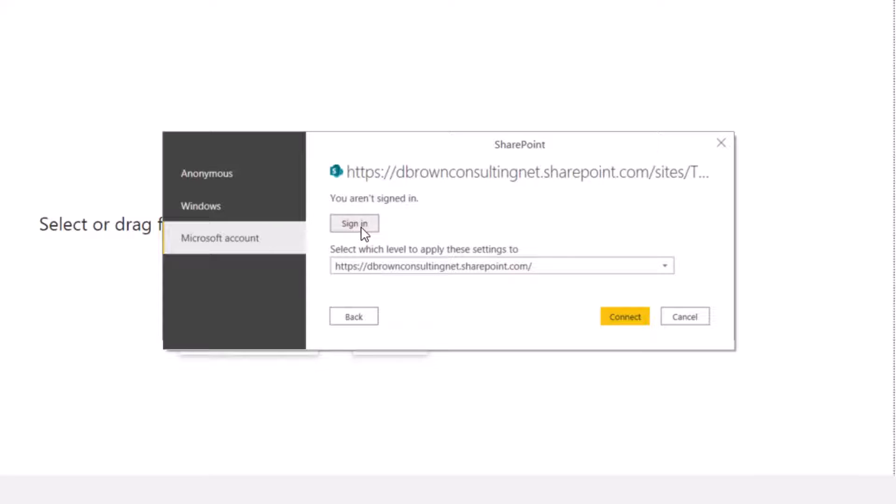
click(354, 223)
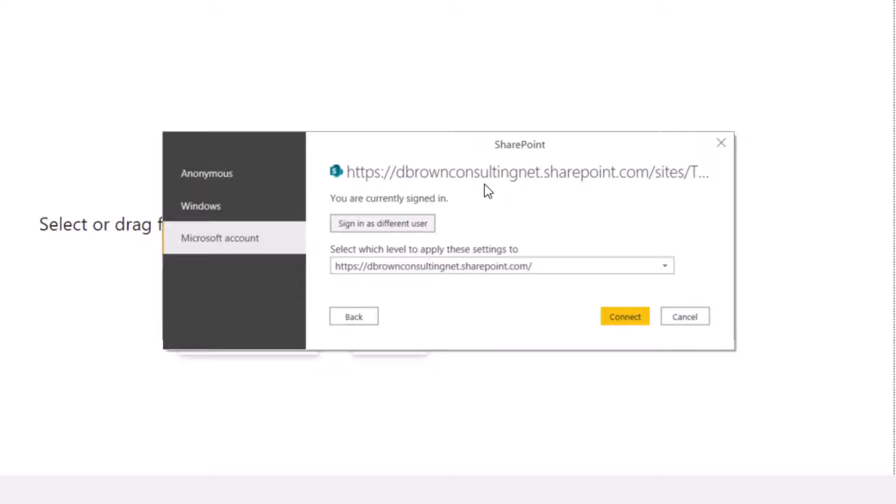
click(624, 316)
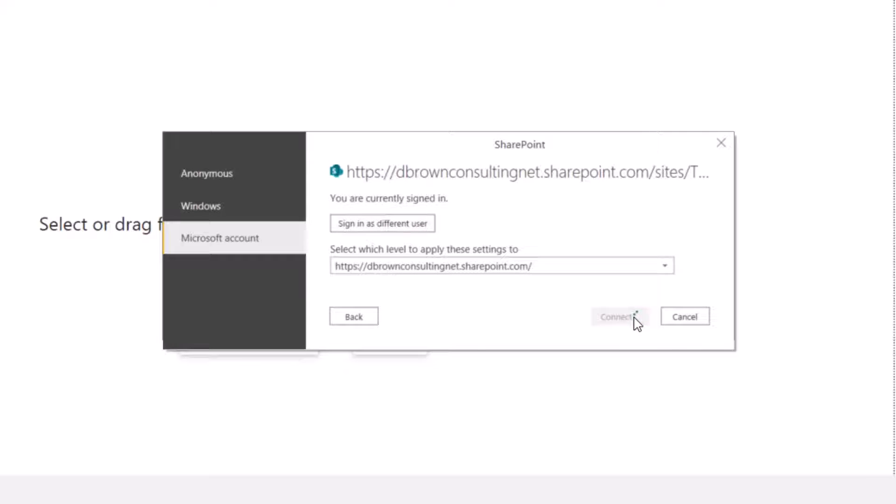
click(620, 317)
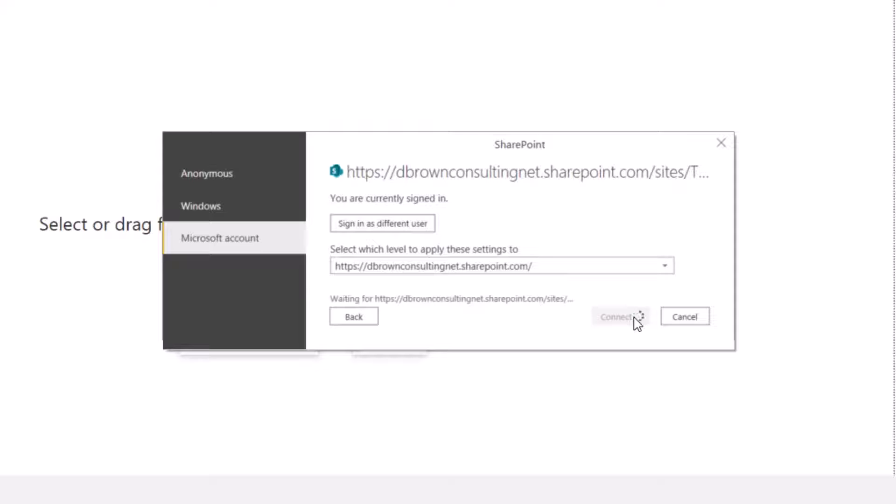
click(619, 316)
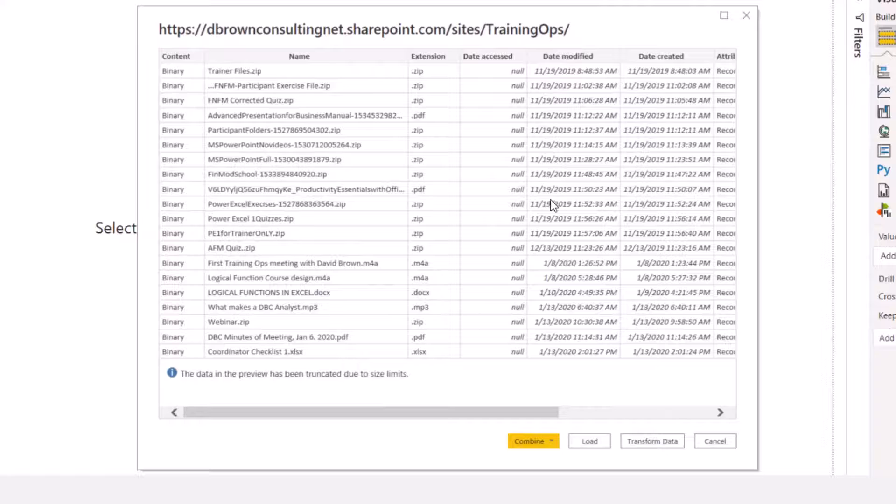
mouse_move(625, 319)
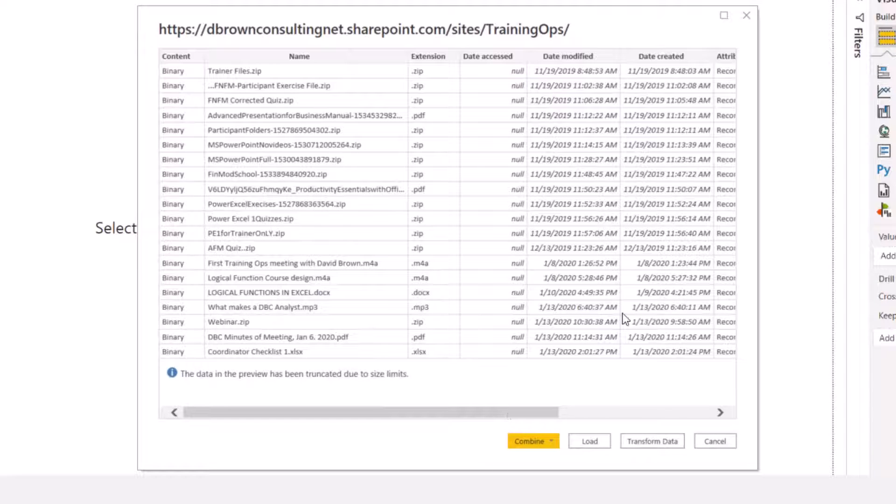
mouse_move(492, 288)
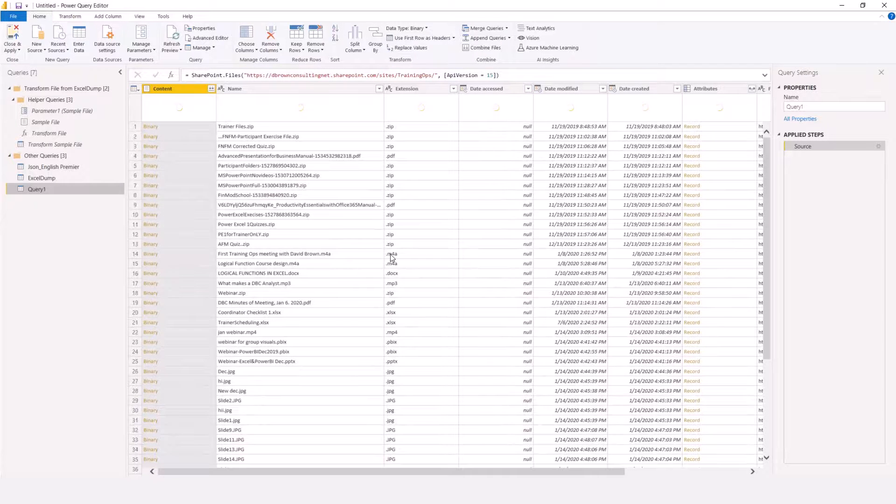
Filter the Name column by searching 'budg', keeping only Budget.xlsx
scroll(down, 3)
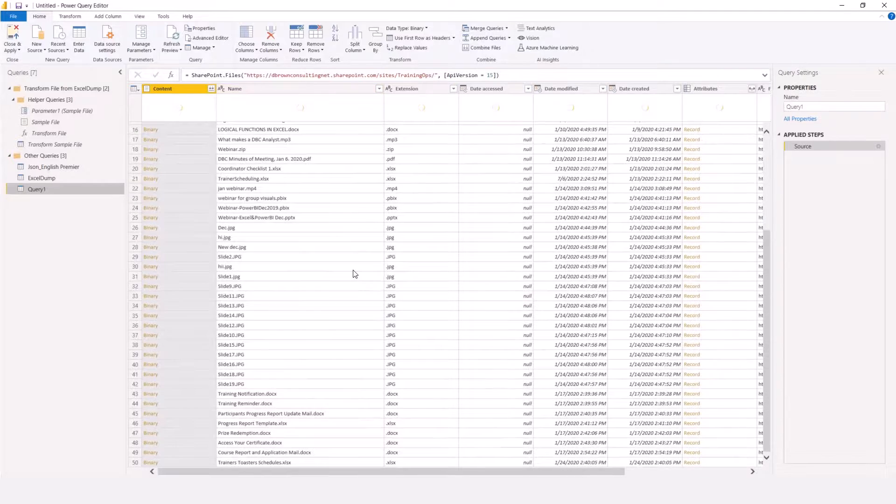
scroll(down, 3)
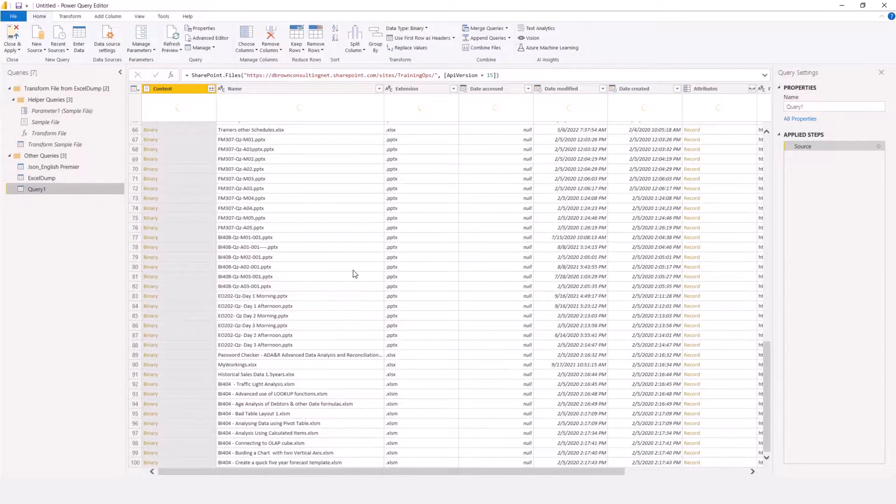
scroll(down, 3)
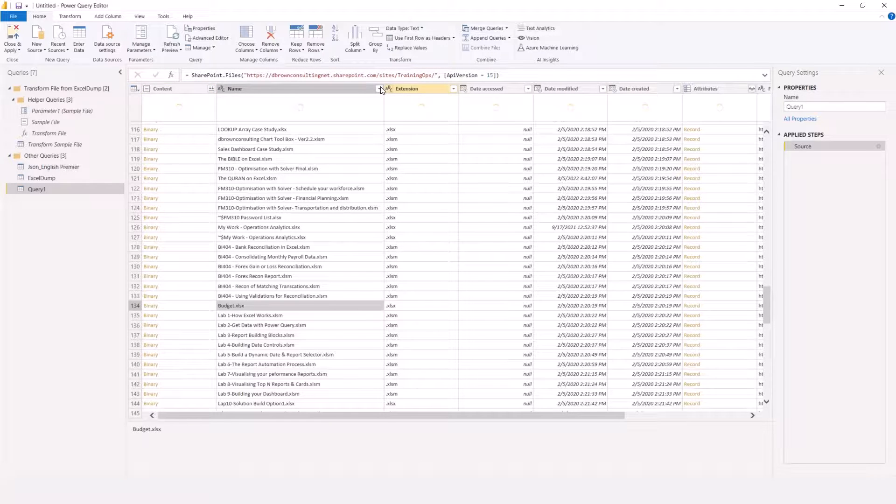
click(379, 88)
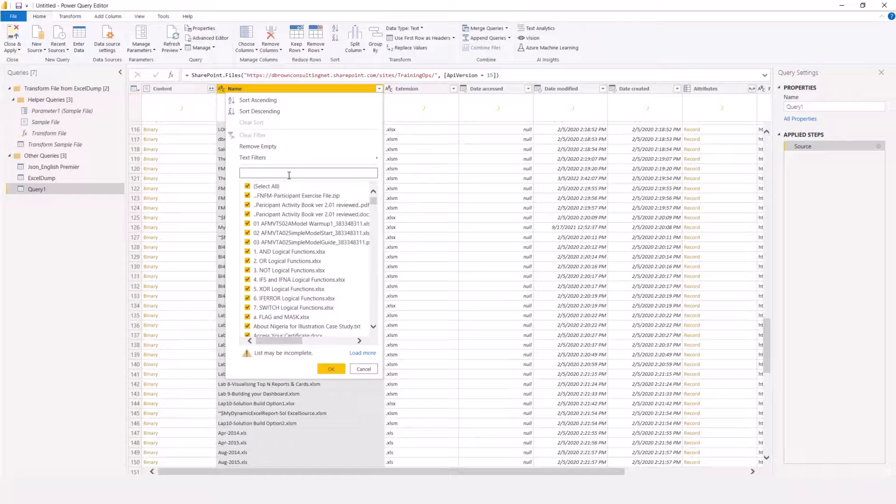
text(budg)
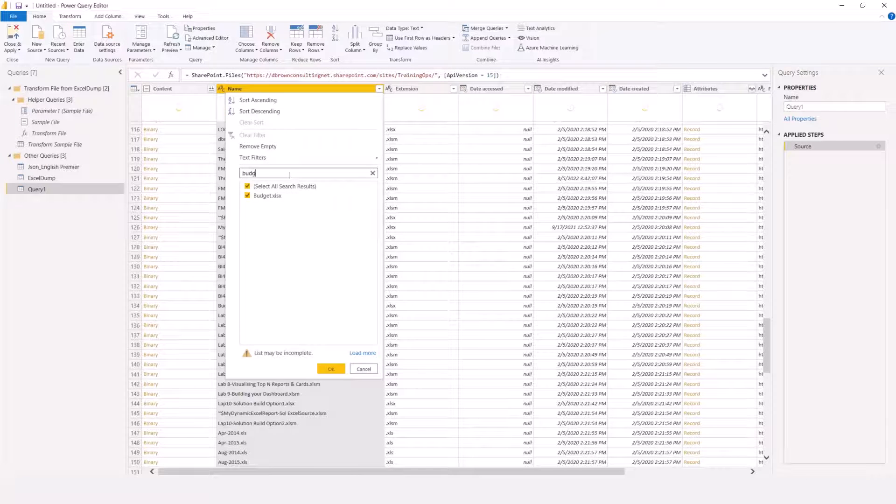
click(330, 368)
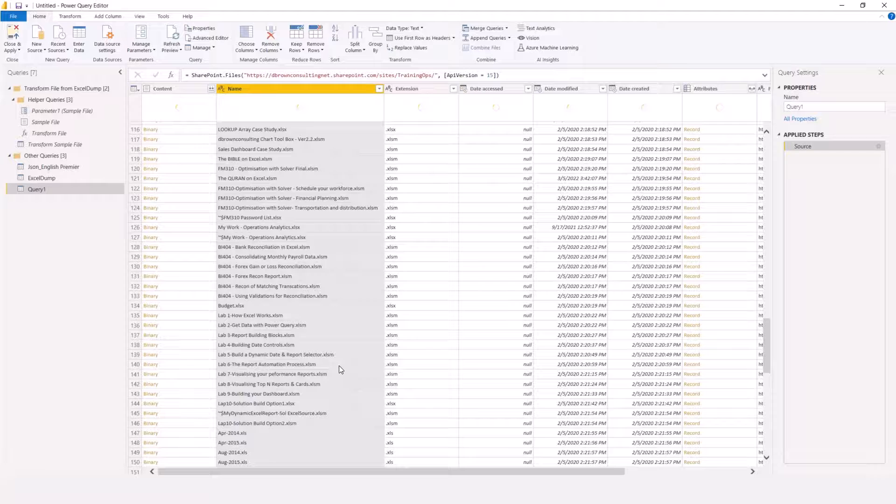
click(378, 89)
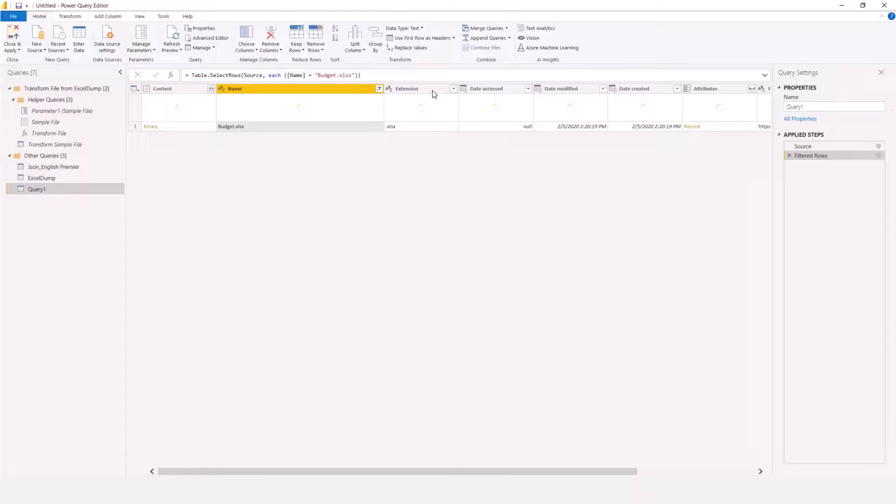
mouse_move(596, 131)
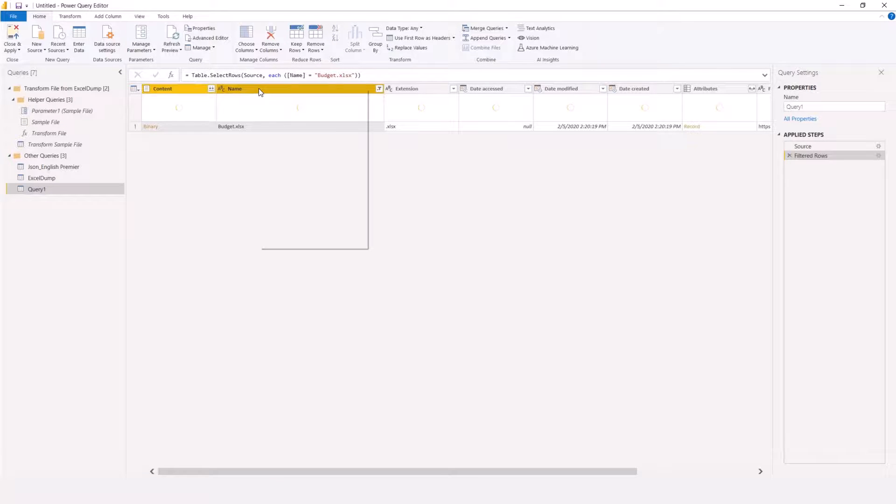
Remove all columns other than Name and Content from the query
right_click(260, 88)
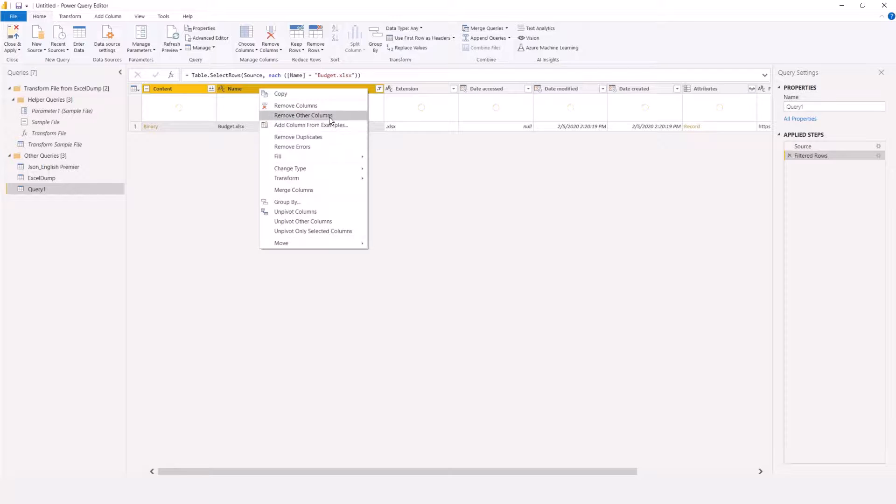
click(303, 115)
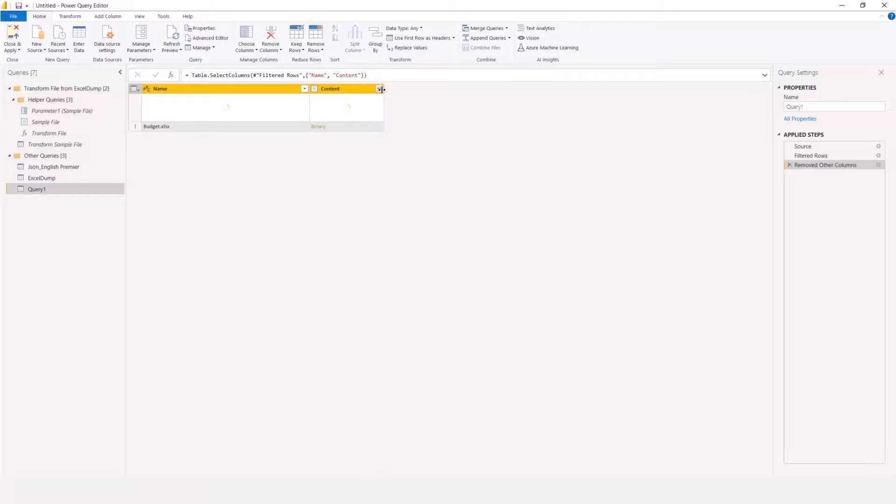
right_click(375, 88)
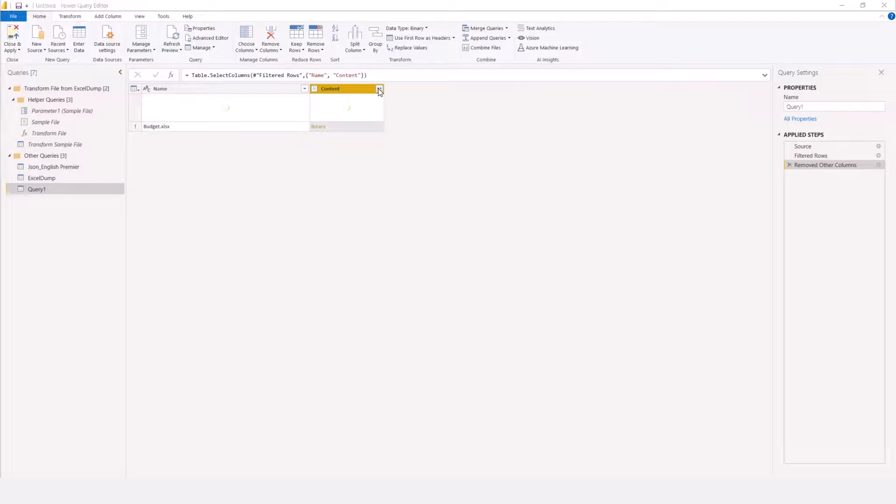
Combine the Content column's file, extracting the Budget sheet into a table
click(378, 89)
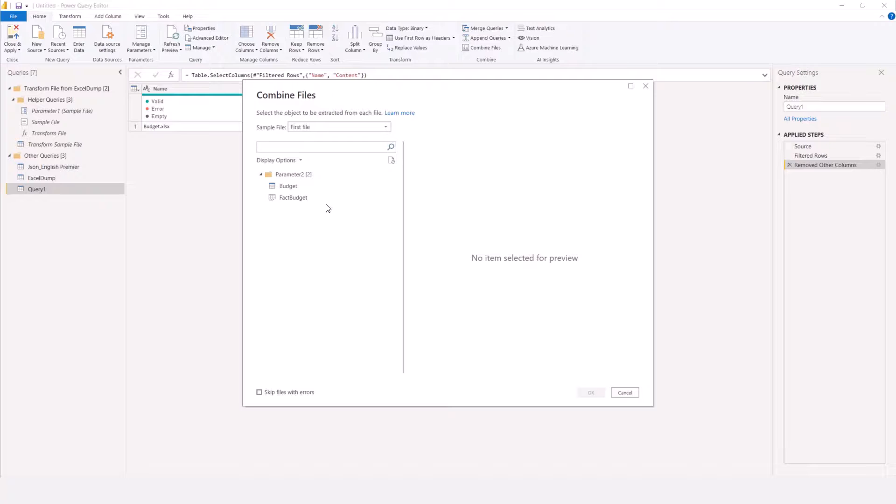
click(288, 186)
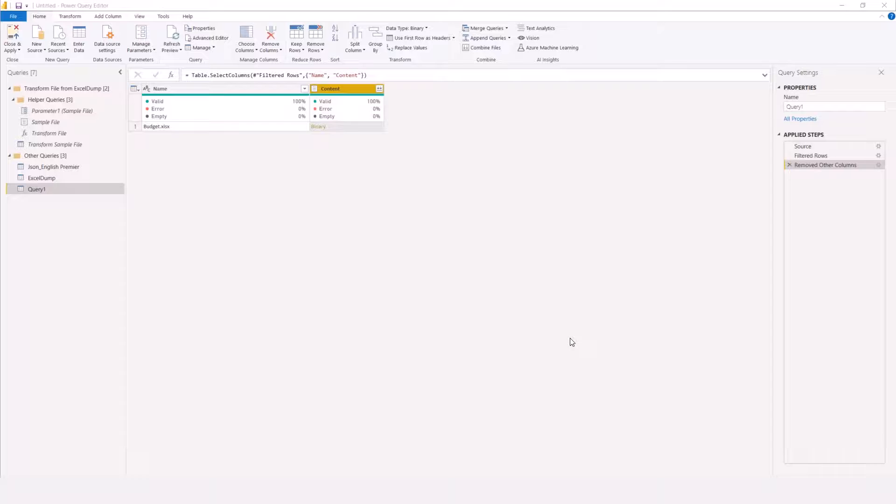
mouse_move(511, 342)
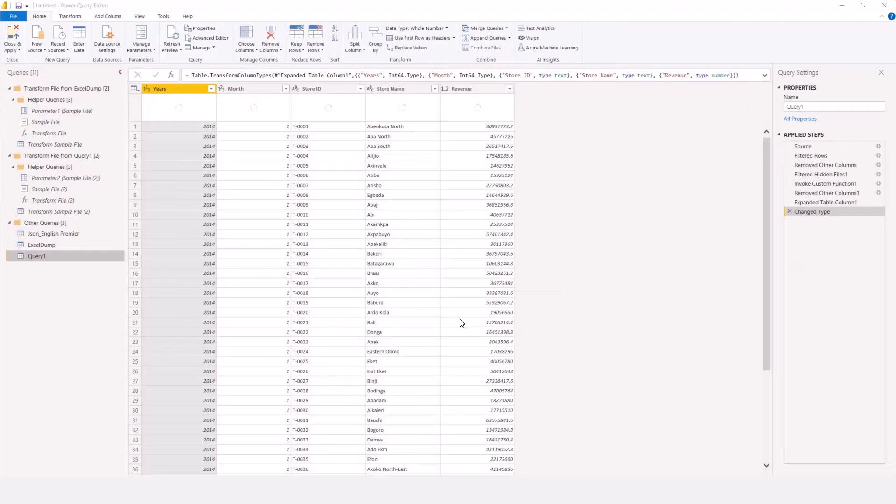
scroll(down, 3)
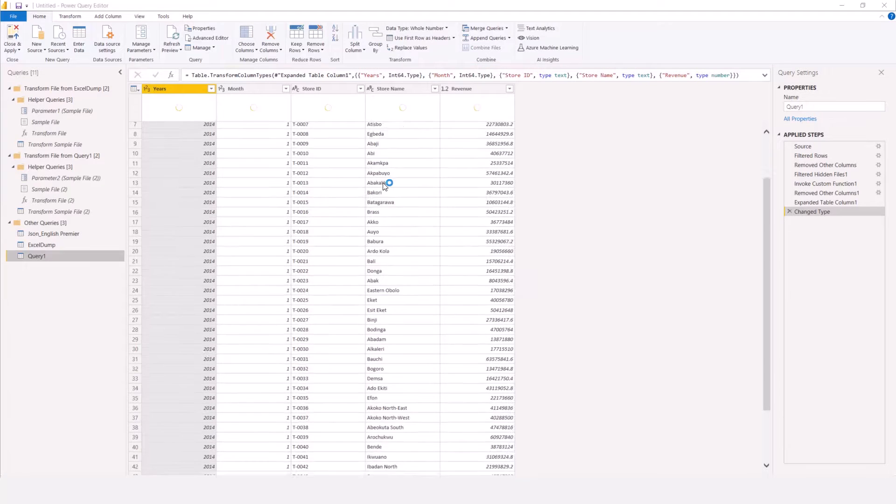